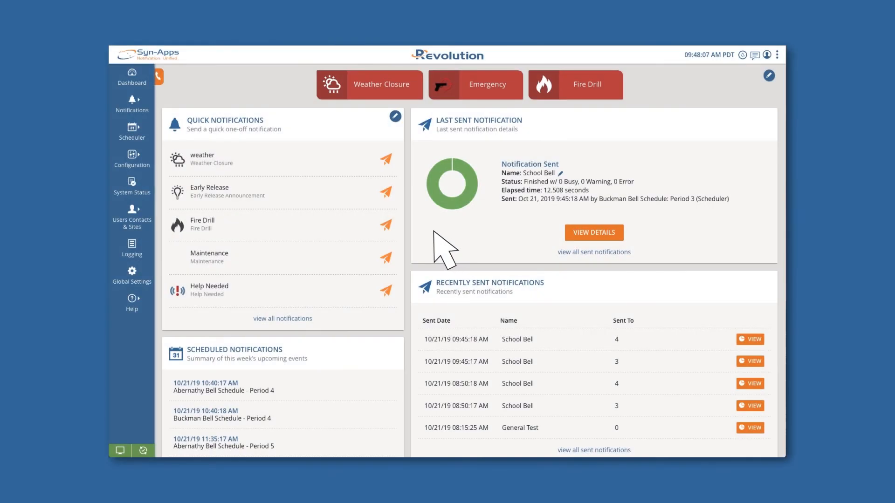
mouse_move(132, 159)
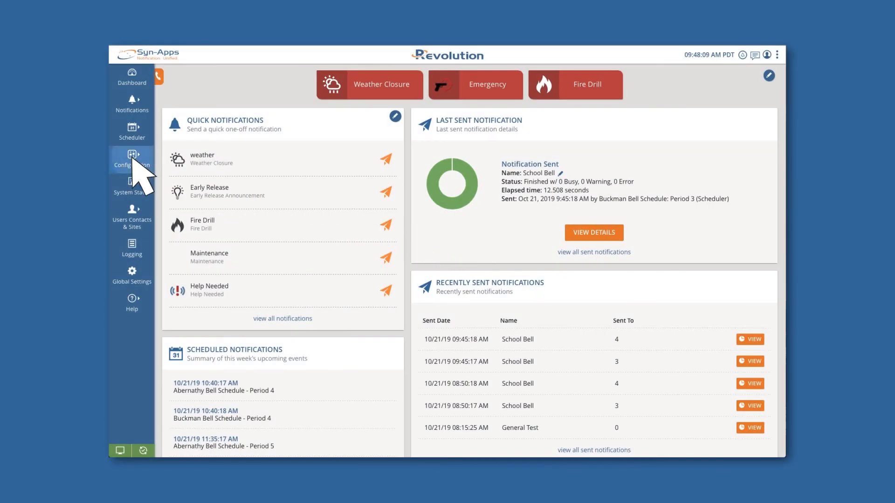
Show the Cisco tab of the Notifiers configuration, listing its two call managers
left_click(132, 160)
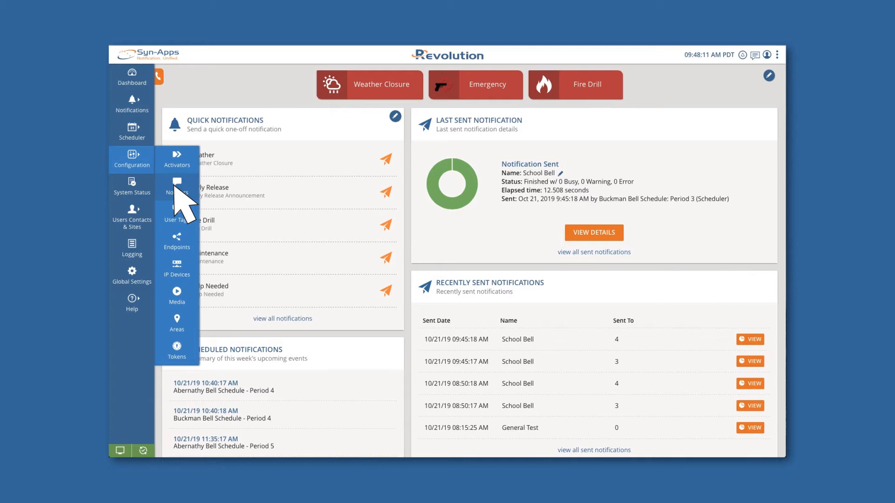
left_click(176, 187)
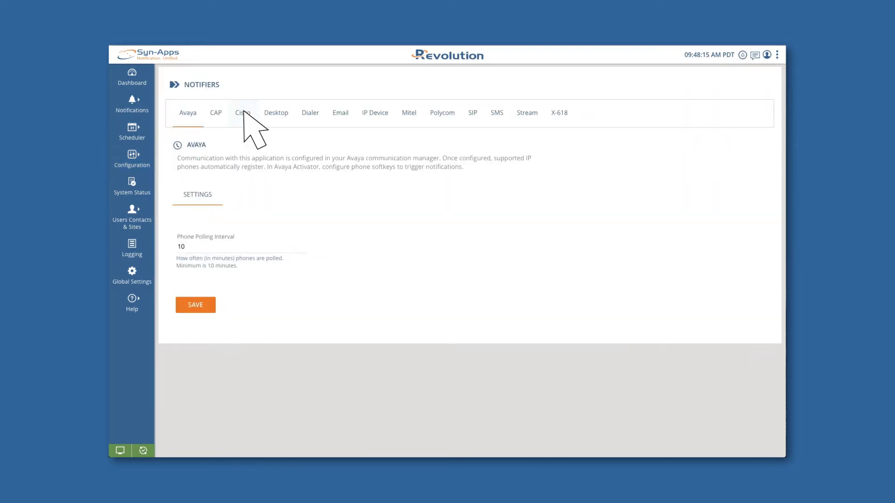
left_click(242, 113)
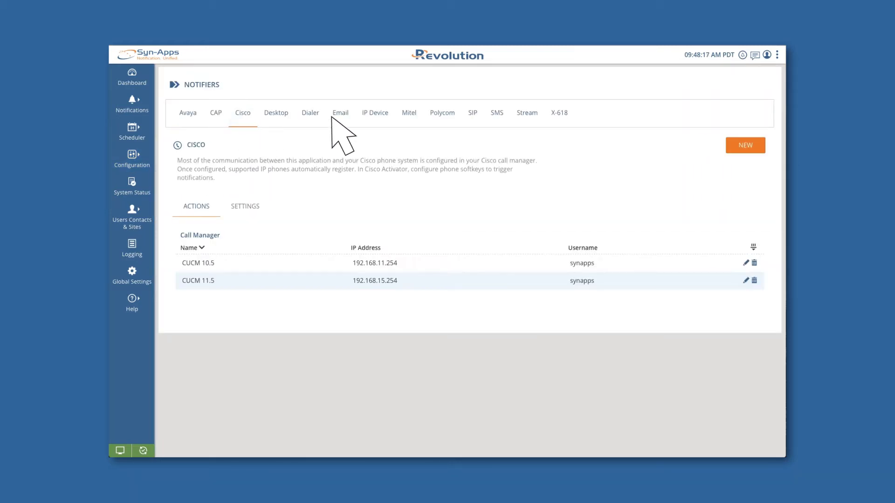
Add and save a JTAPI provider named JTAPI with hostname 192.168.11.254
left_click(745, 145)
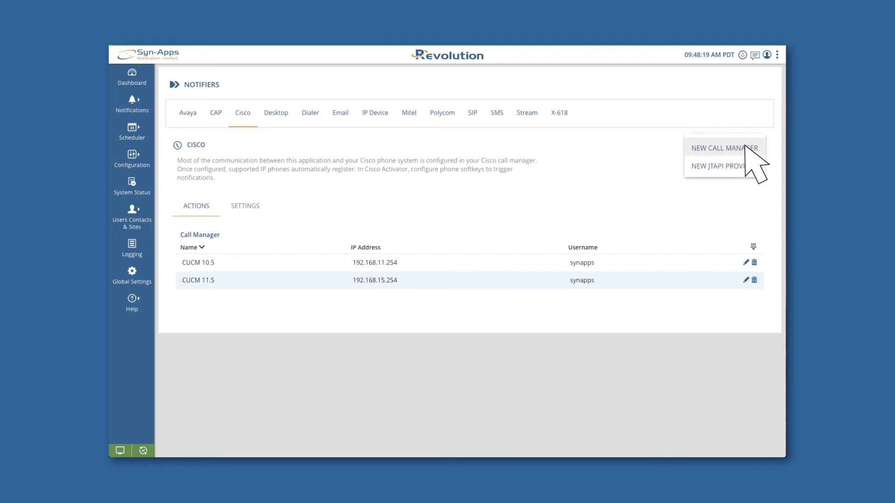
left_click(716, 166)
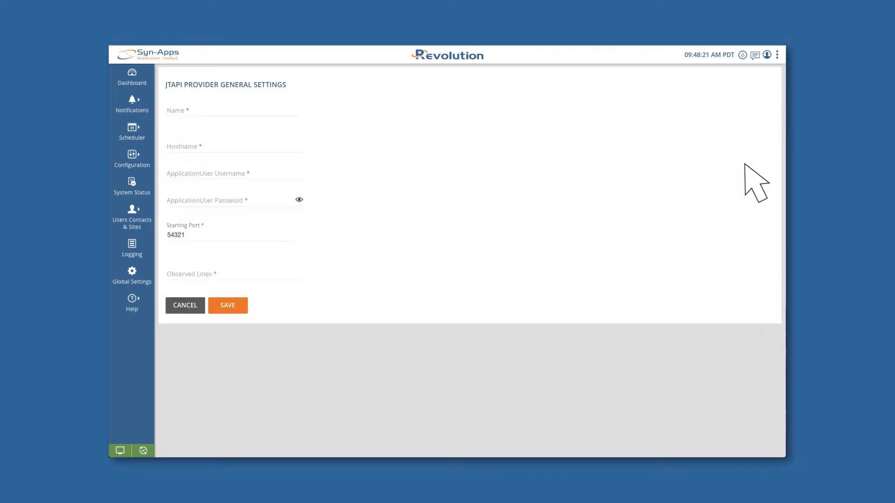
type("JTAPI")
type("192.168.11.254")
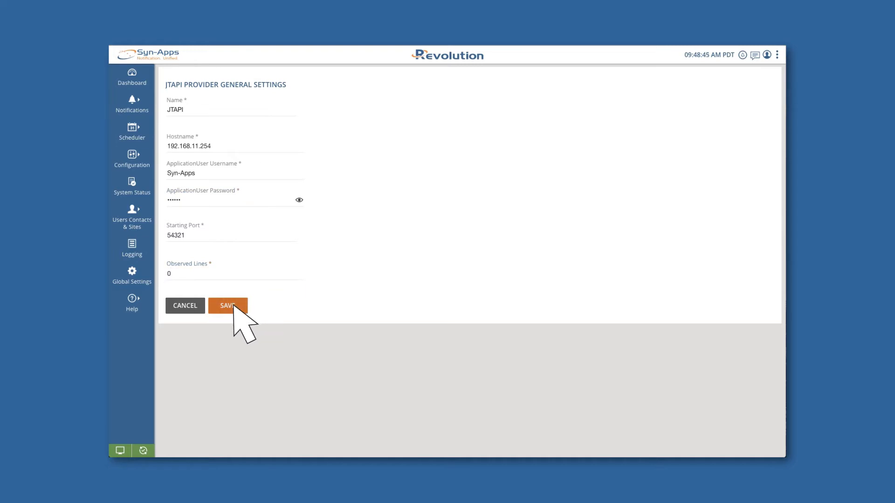
left_click(227, 306)
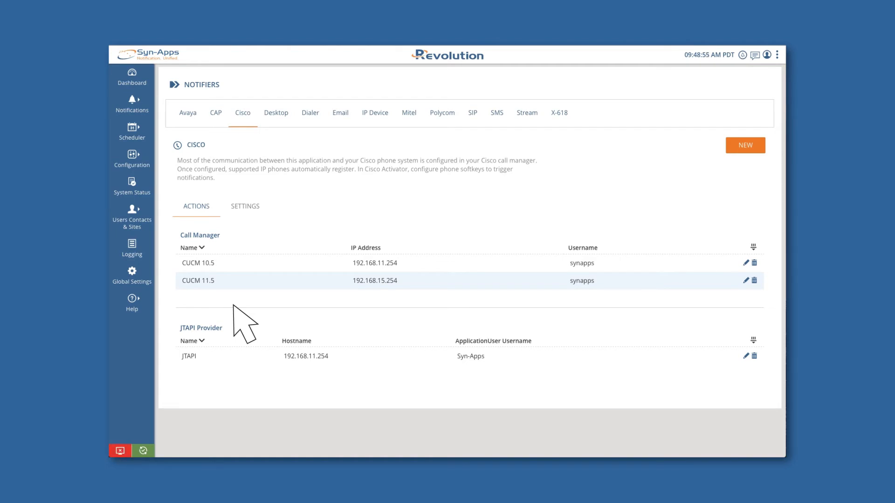
mouse_move(146, 174)
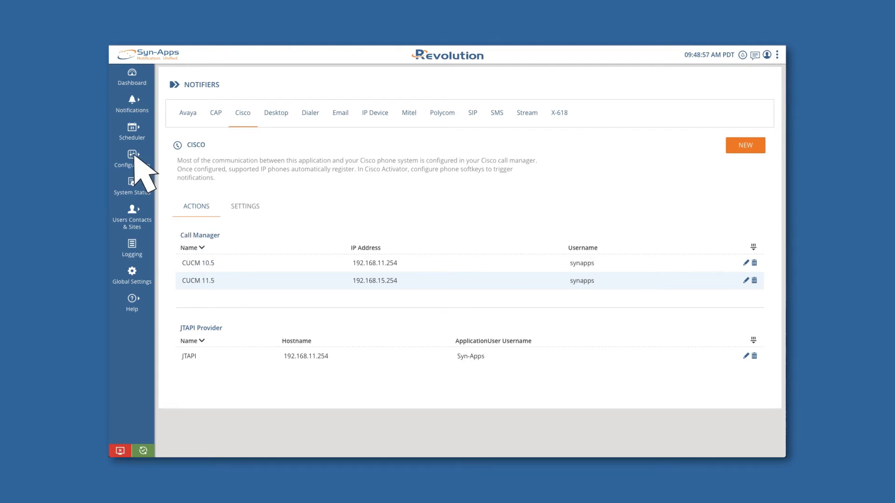
Open a new dial monitor form under the Cisco tab of Activators
left_click(132, 158)
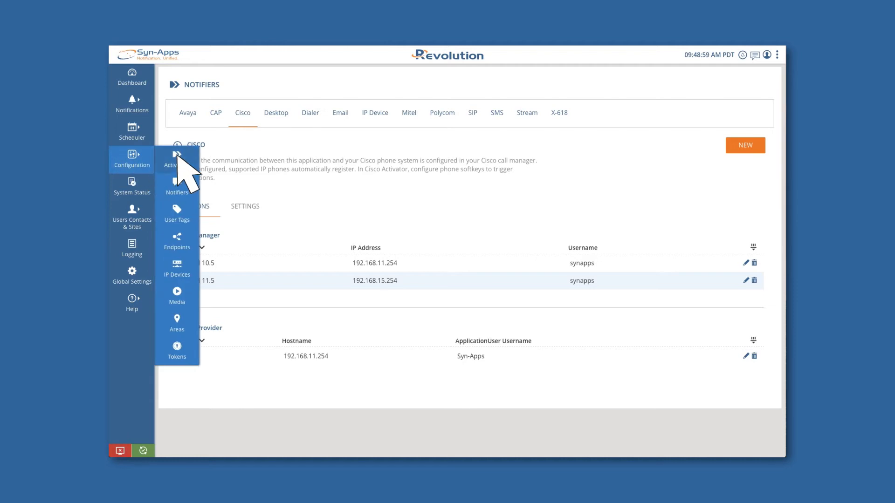
left_click(176, 160)
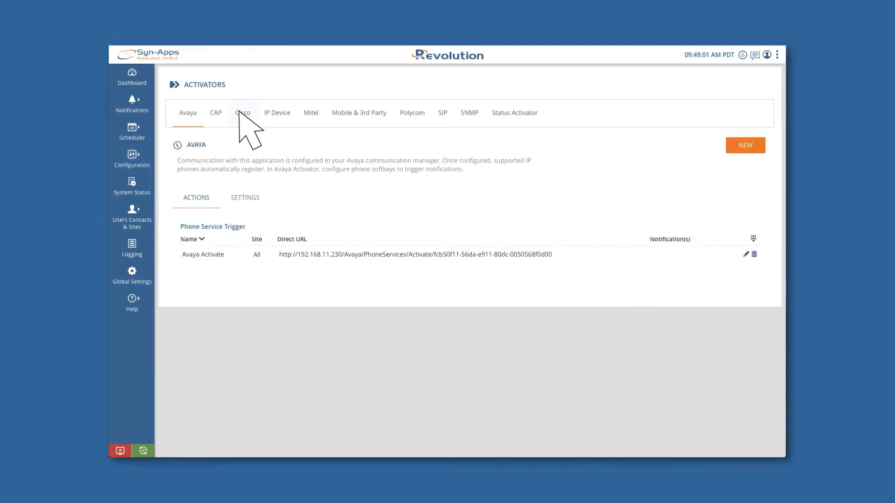
left_click(241, 113)
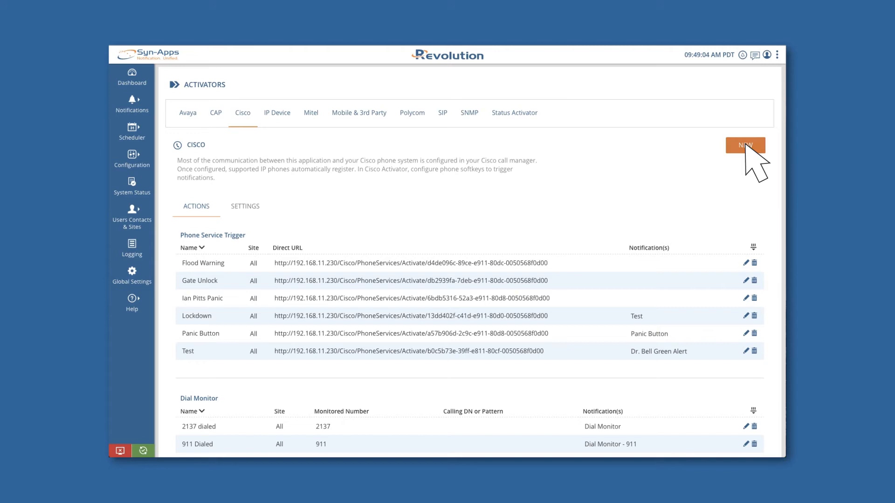
left_click(745, 145)
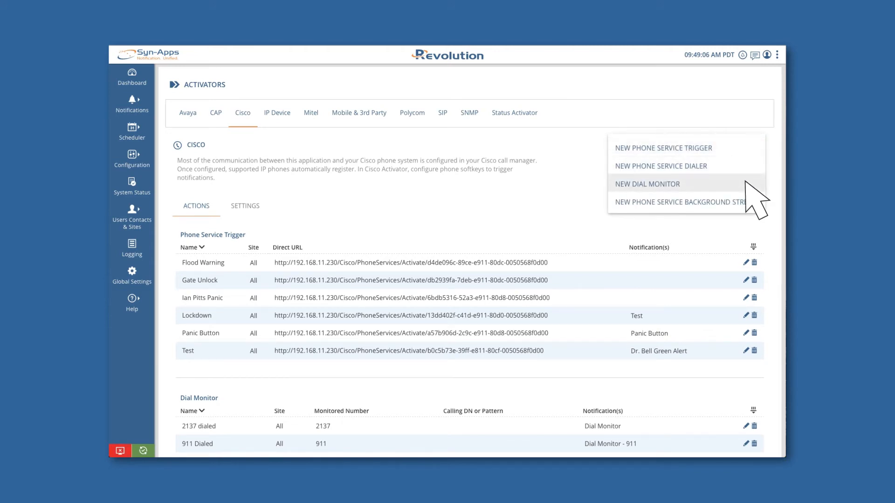
left_click(647, 183)
type("911")
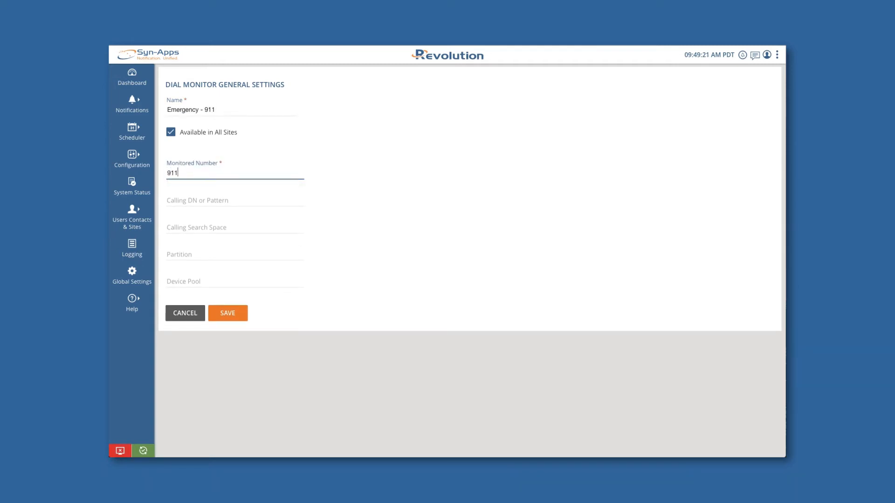
Save the dial monitor Emergency - 911, monitoring 911, available in all sites
left_click(234, 201)
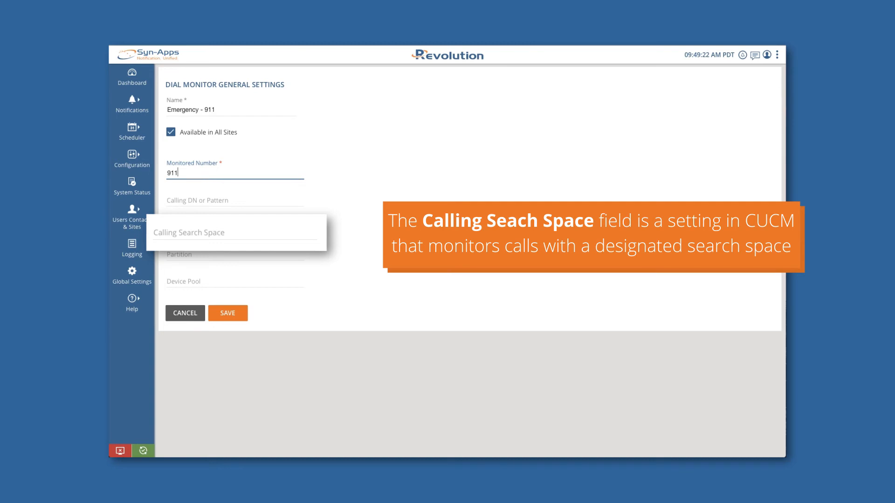
mouse_move(292, 328)
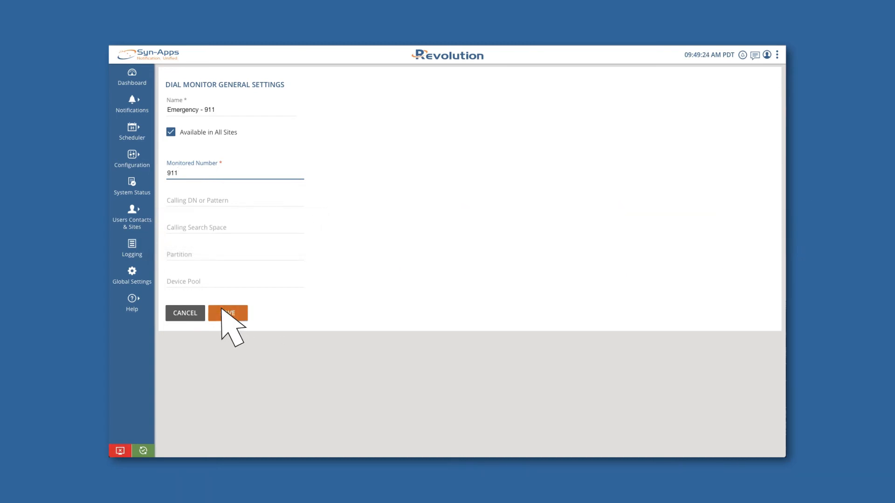
left_click(227, 312)
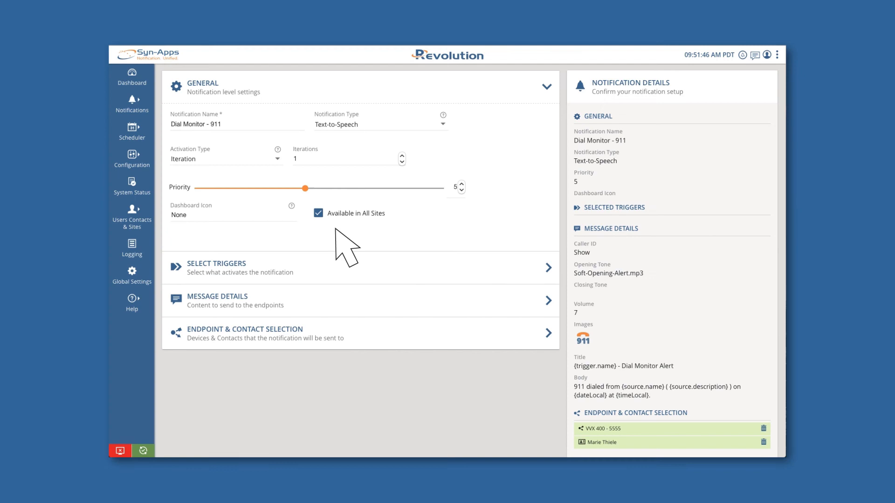
mouse_move(305, 285)
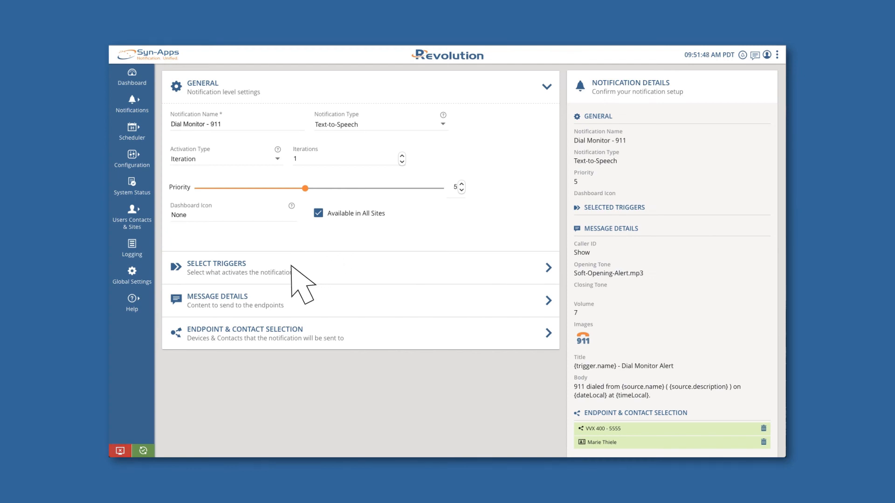
Add the Cisco Emergency - 911 dial monitor as the notification's trigger
left_click(216, 267)
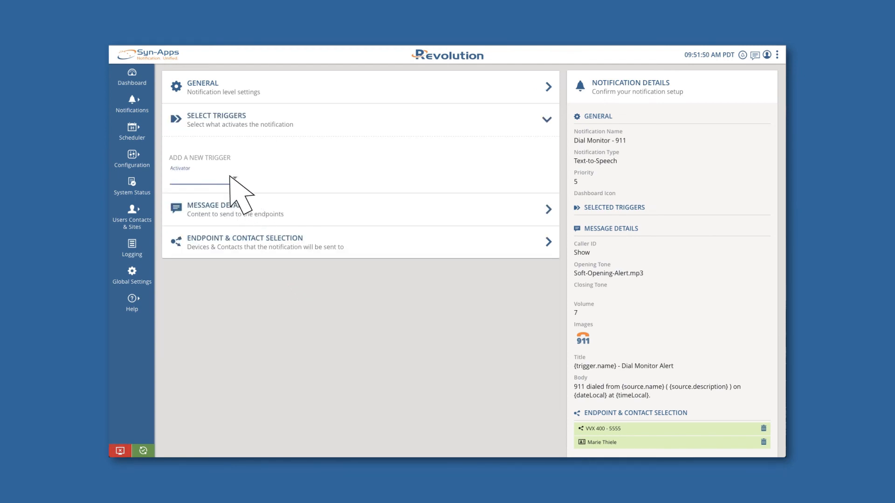
left_click(203, 178)
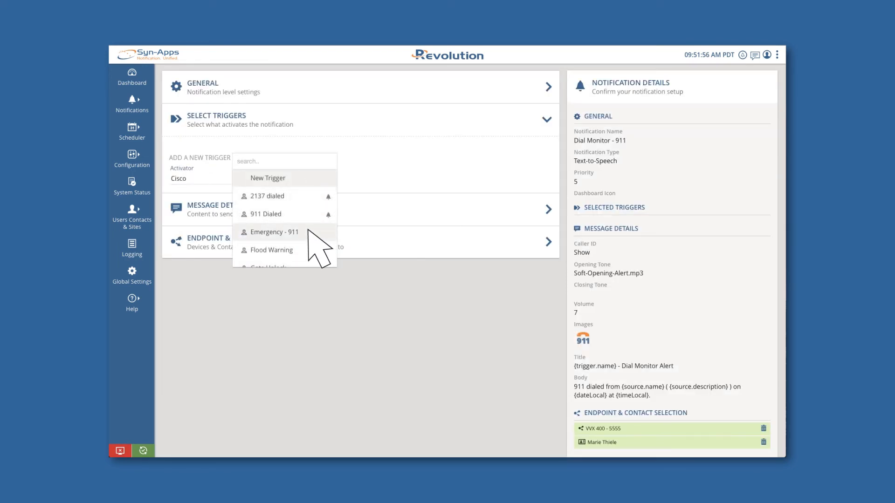
left_click(275, 232)
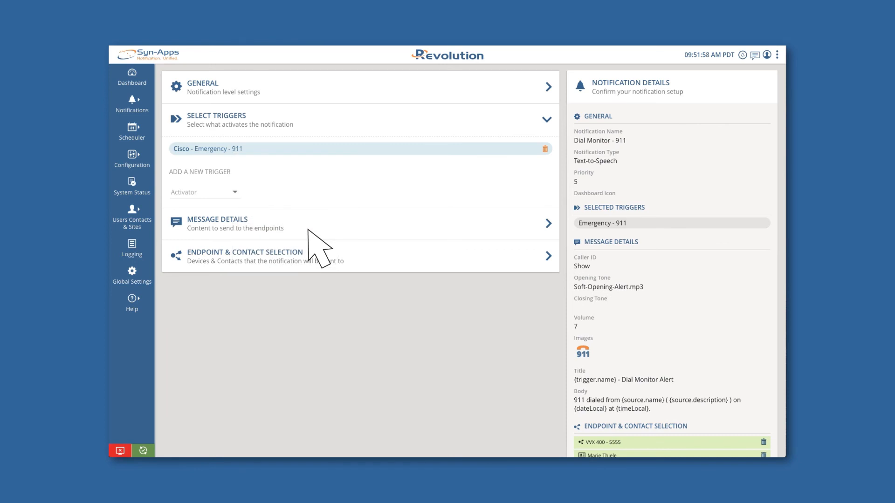
mouse_move(299, 246)
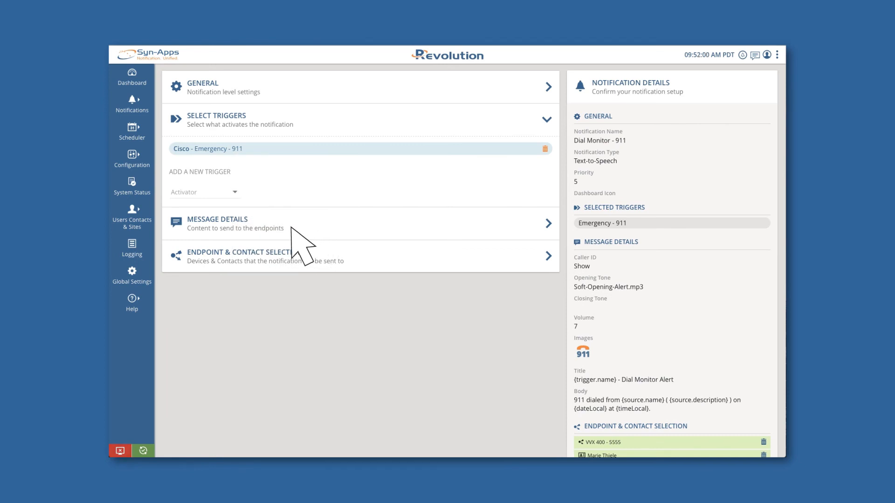
Review the message details, then save the Dial Monitor - 911 notification
left_click(218, 224)
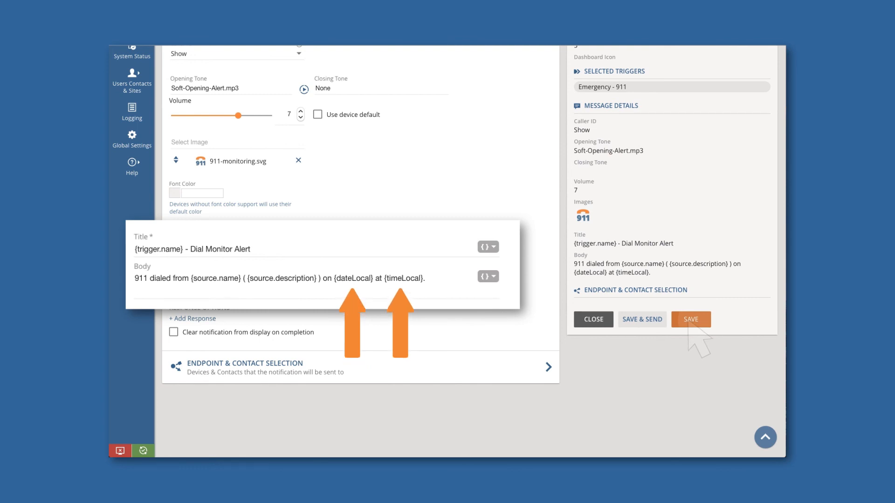
left_click(690, 319)
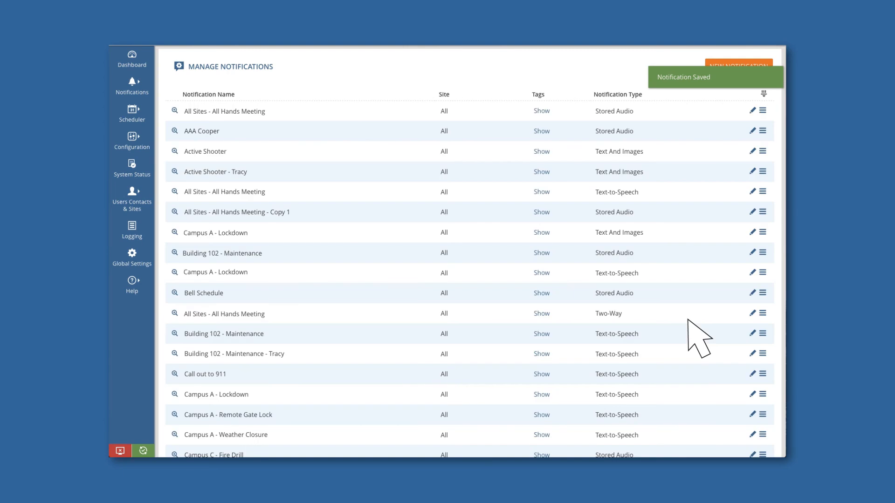